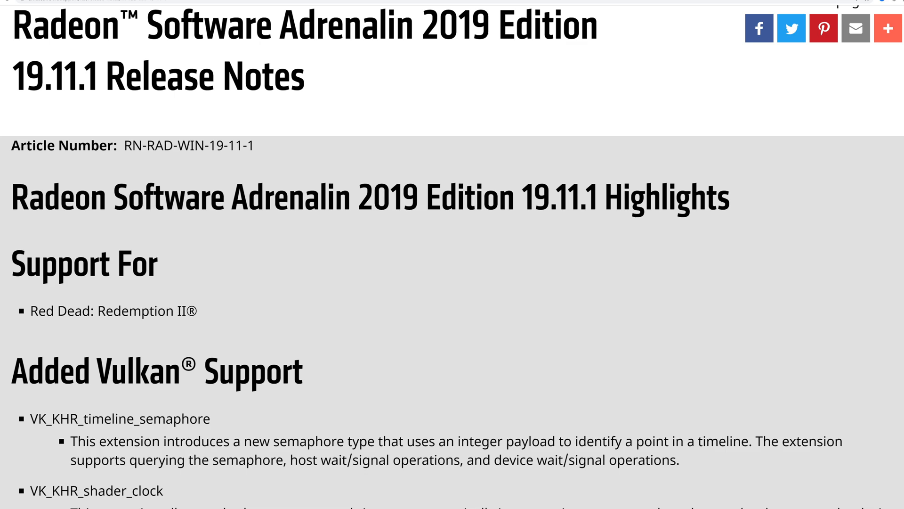
- Open the 4,168 Time Spy Extreme result on the 3DMark website via Compare Result Online
scroll("down", 3)
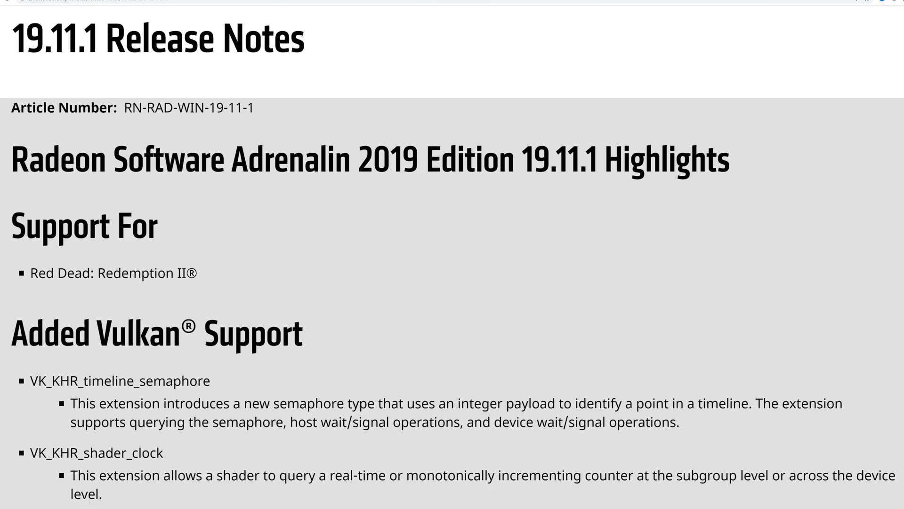
scroll("down", 3)
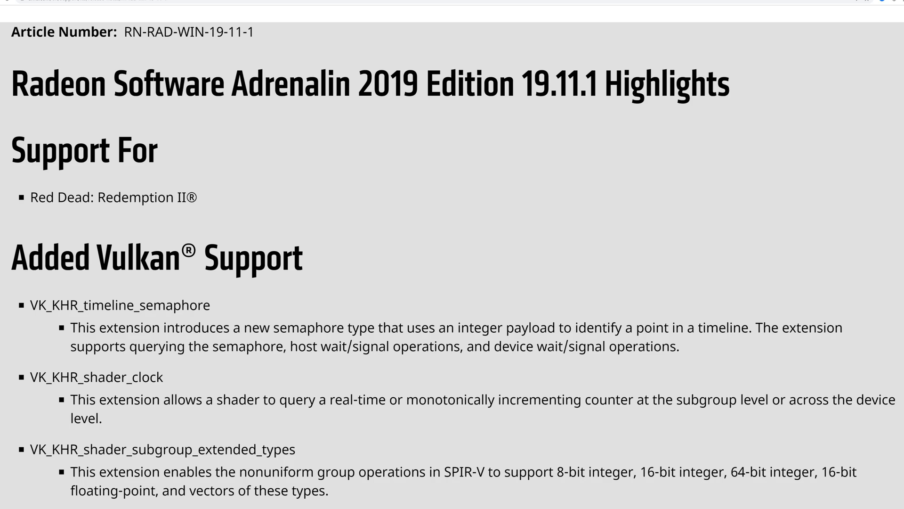
scroll("down", 3)
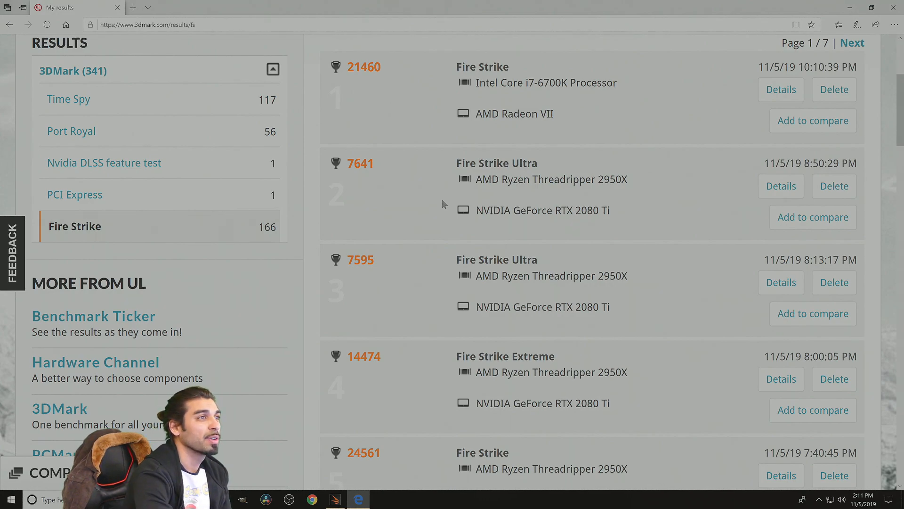
mouse_move(468, 190)
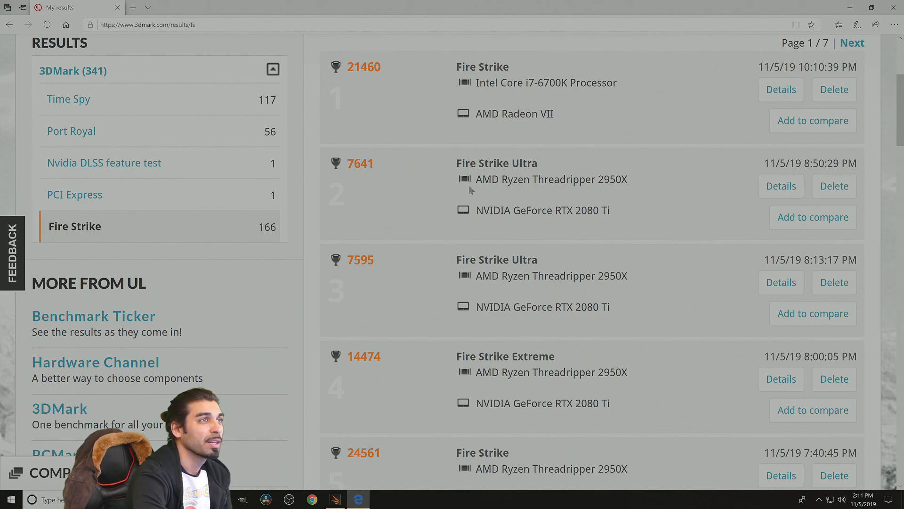
scroll("down", 3)
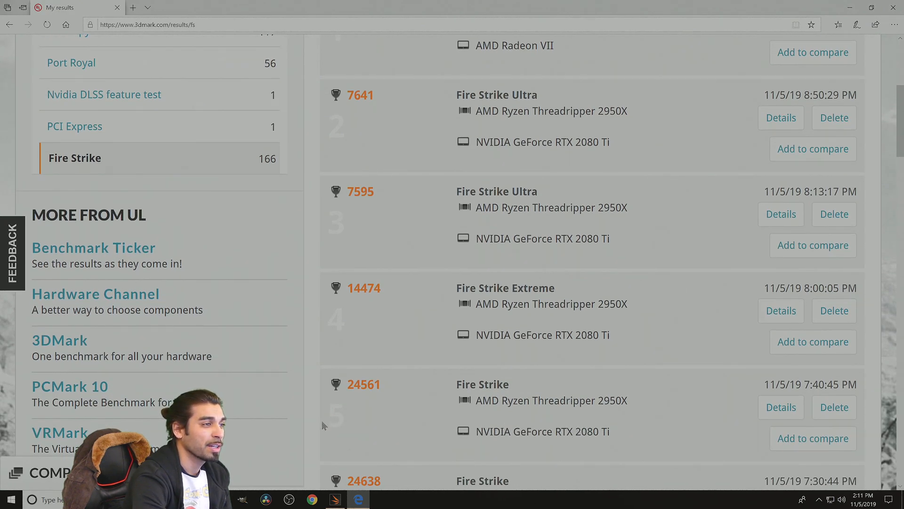
mouse_move(363, 385)
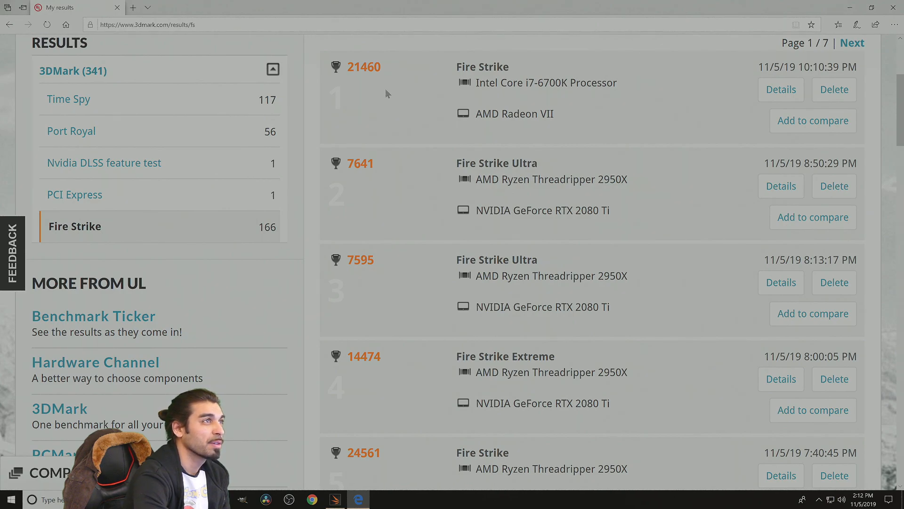
mouse_move(510, 232)
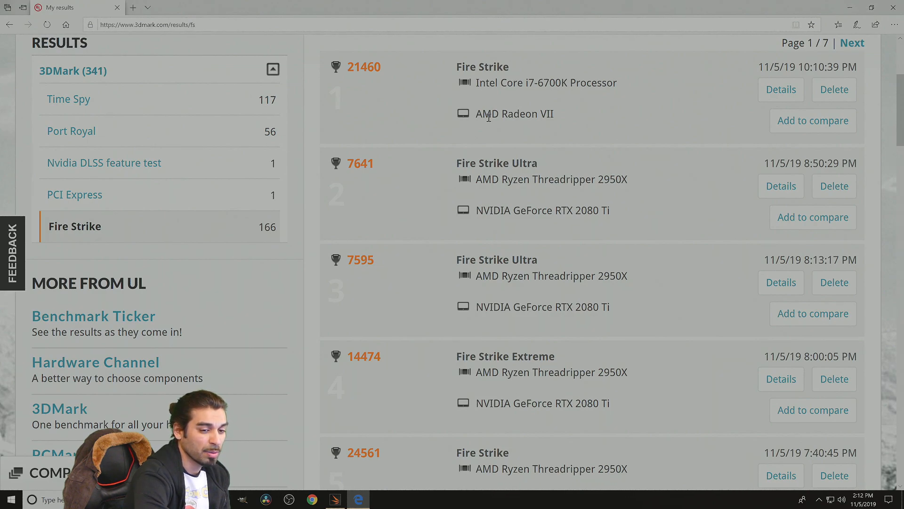
scroll("down", 3)
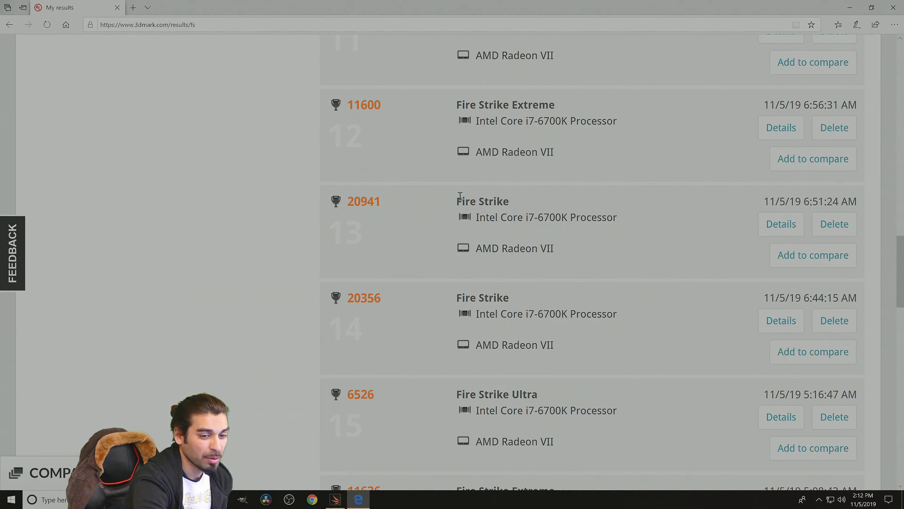
scroll("down", 3)
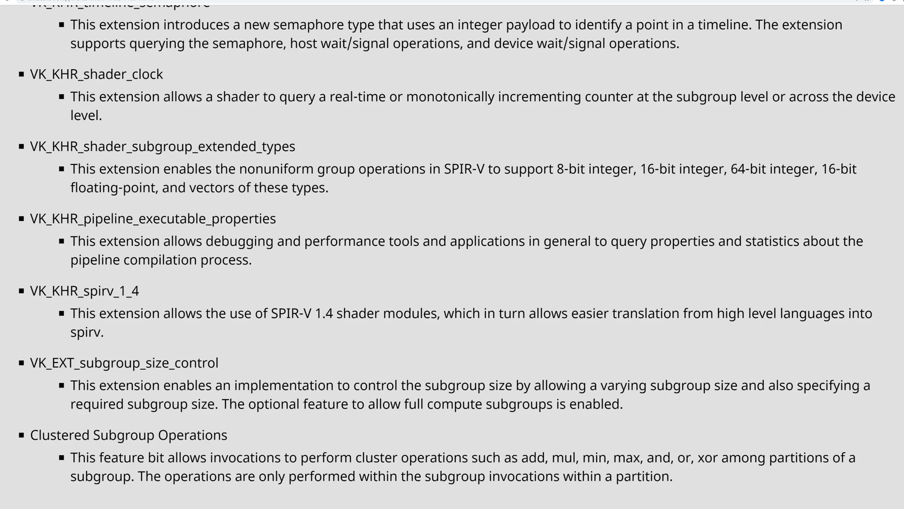
scroll("down", 3)
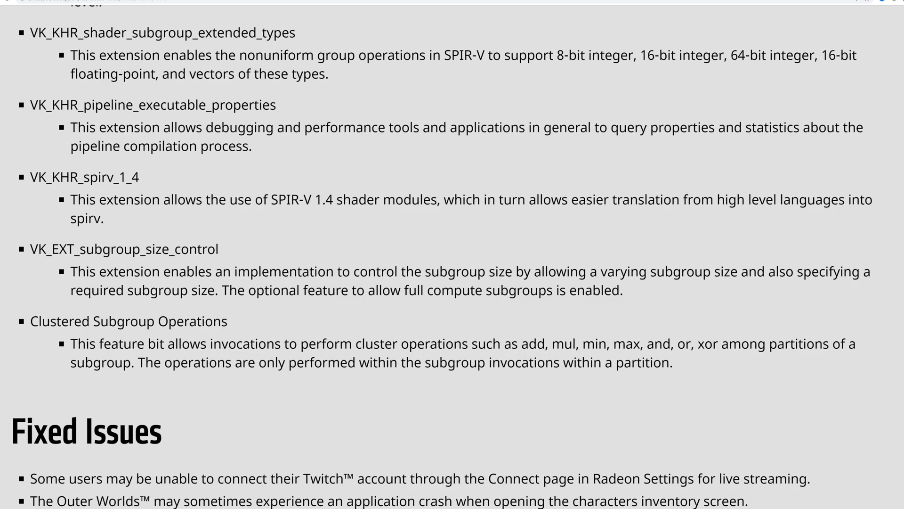
scroll("up", 3)
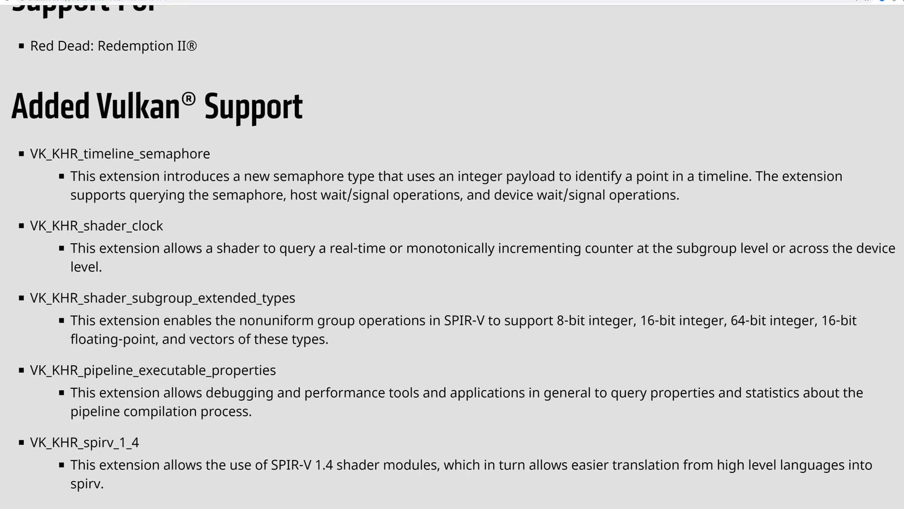
scroll("down", 3)
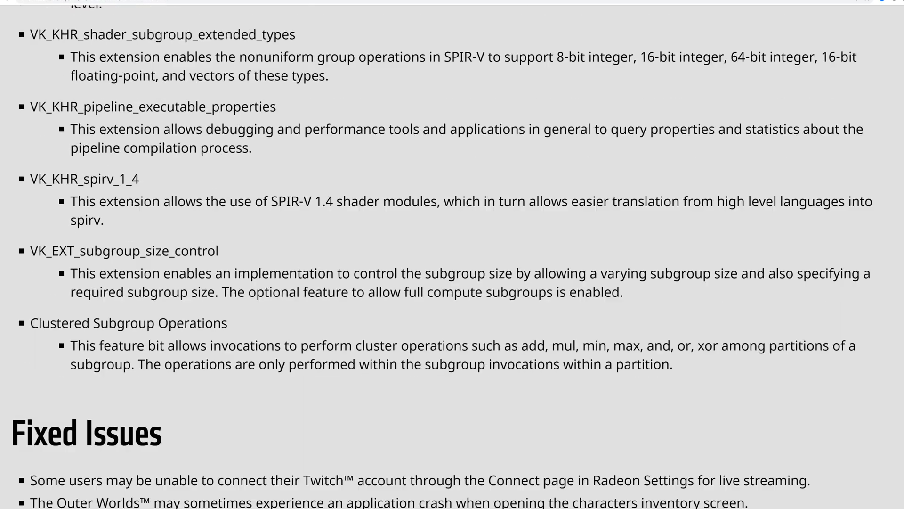
scroll("down", 3)
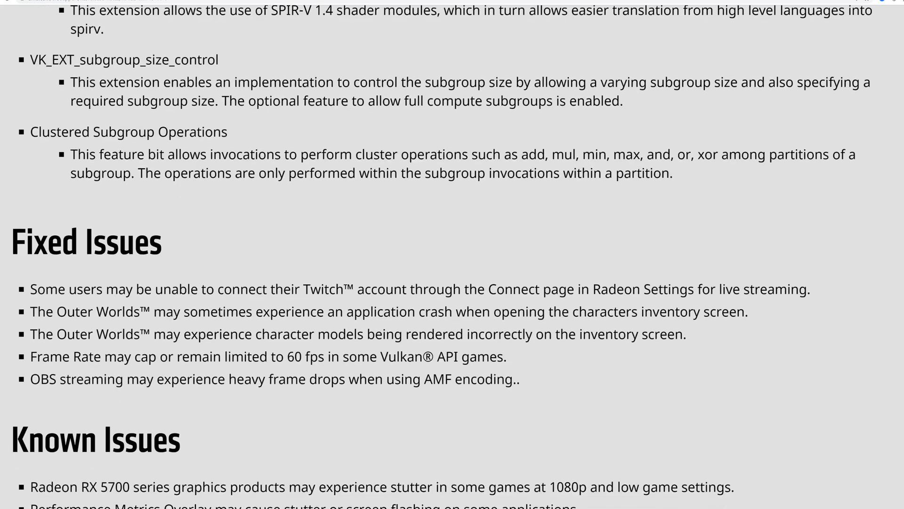
scroll("down", 3)
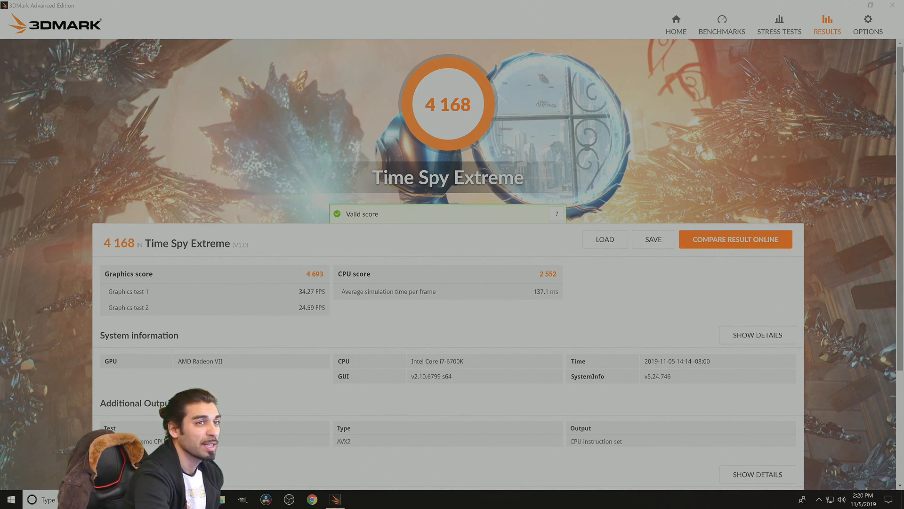
left_click(735, 239)
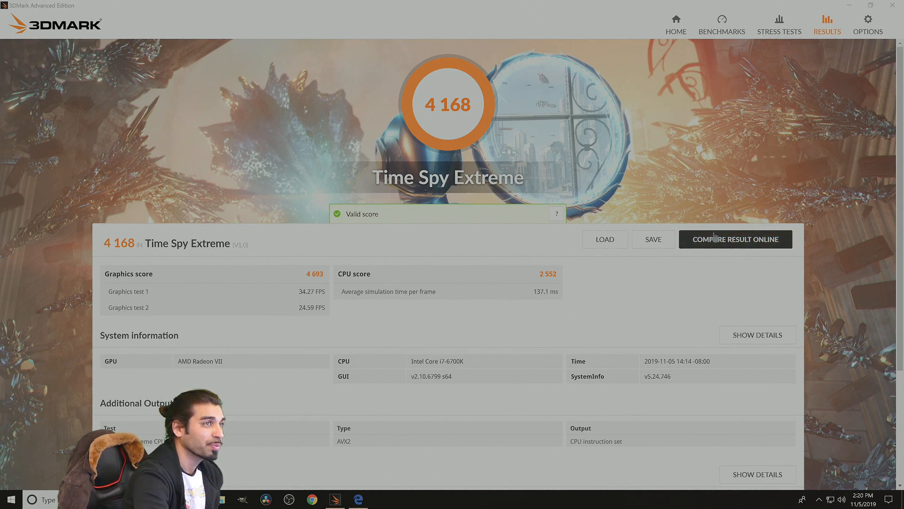
left_click(735, 238)
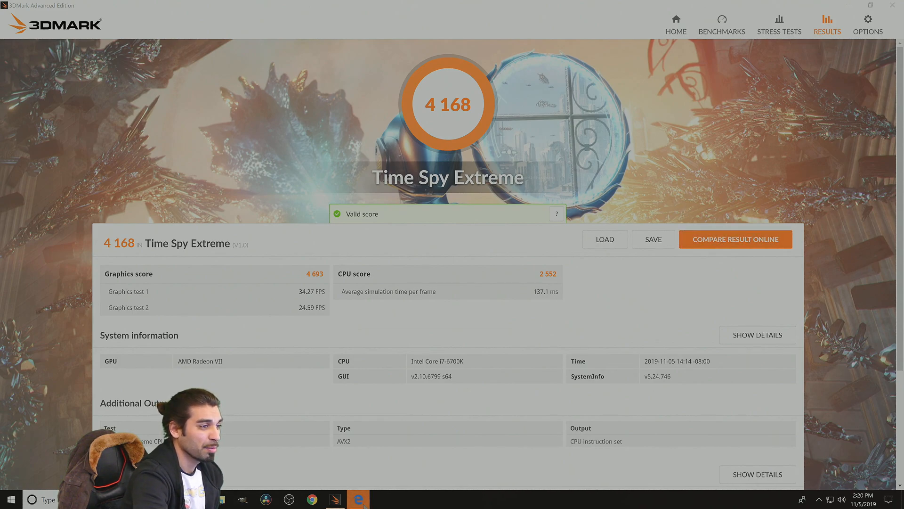
left_click(736, 238)
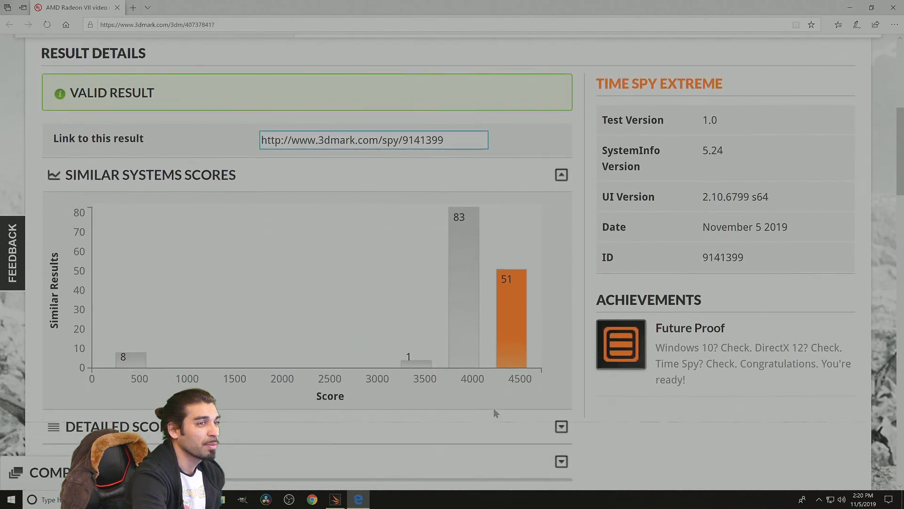
mouse_move(517, 337)
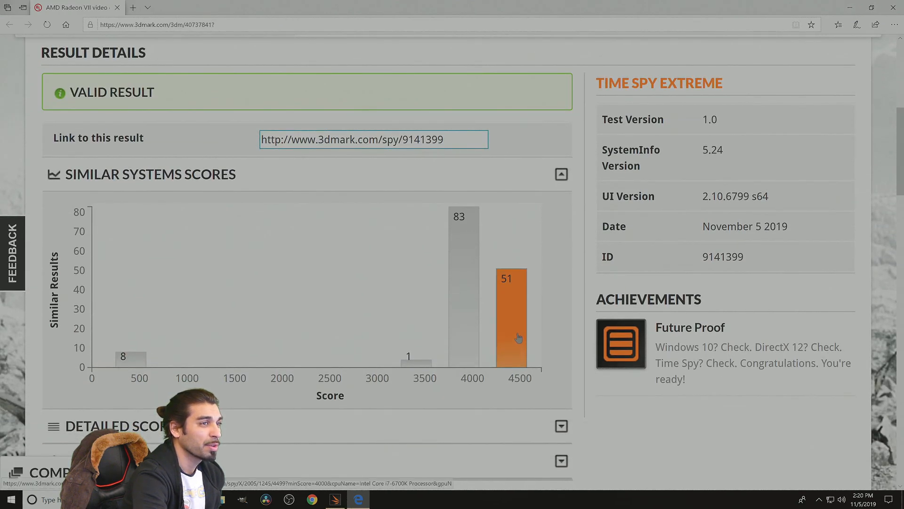
mouse_move(640, 383)
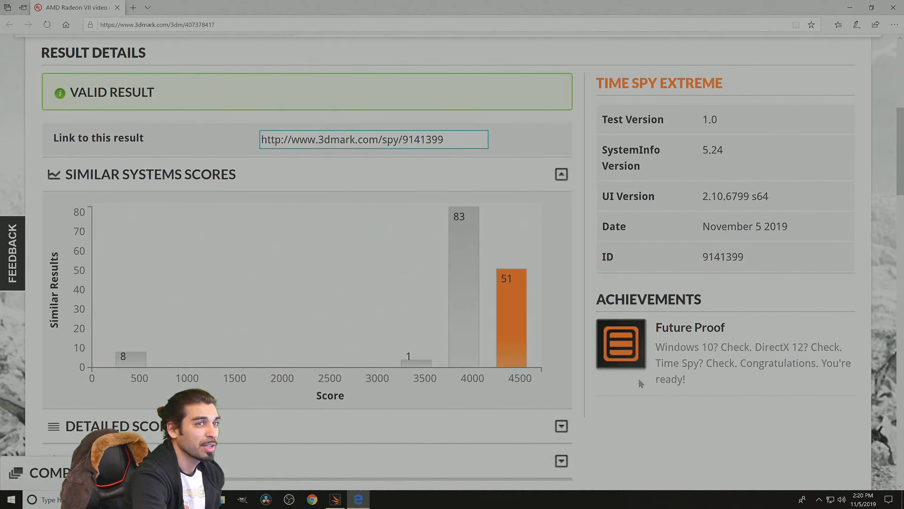
- Open My Results, listing Time Spy Extreme 4168 above Fire Strike 21460
scroll("down", 3)
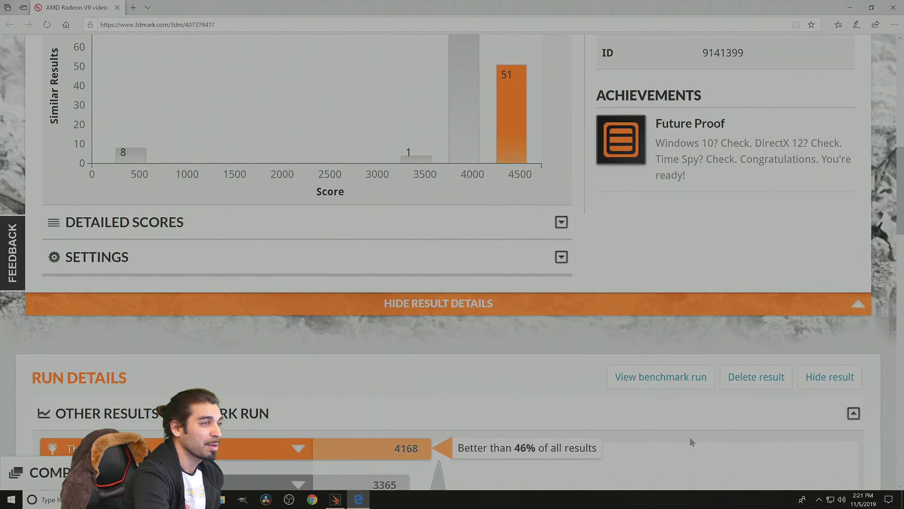
scroll("down", 3)
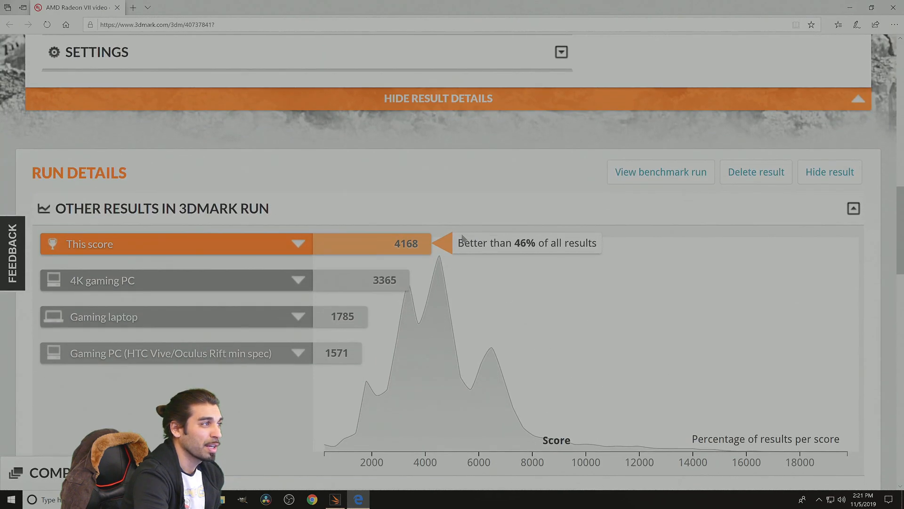
mouse_move(562, 272)
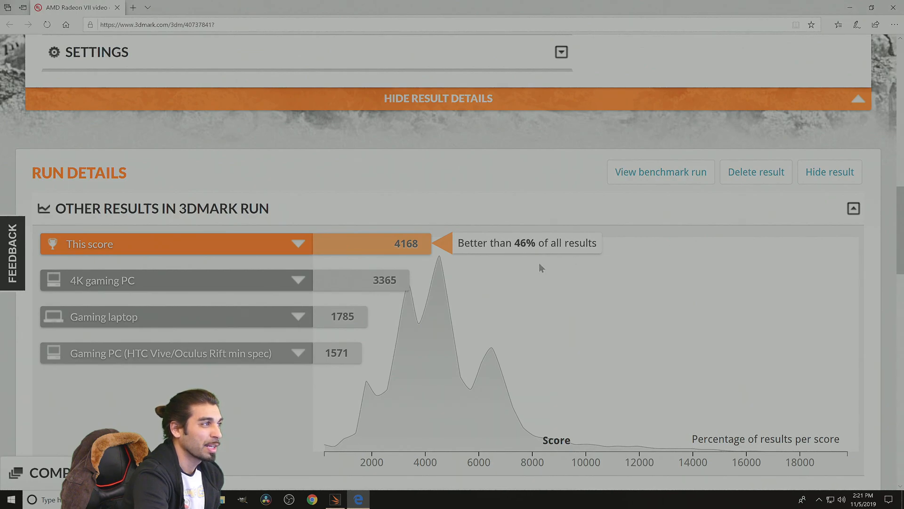
scroll("up", 3)
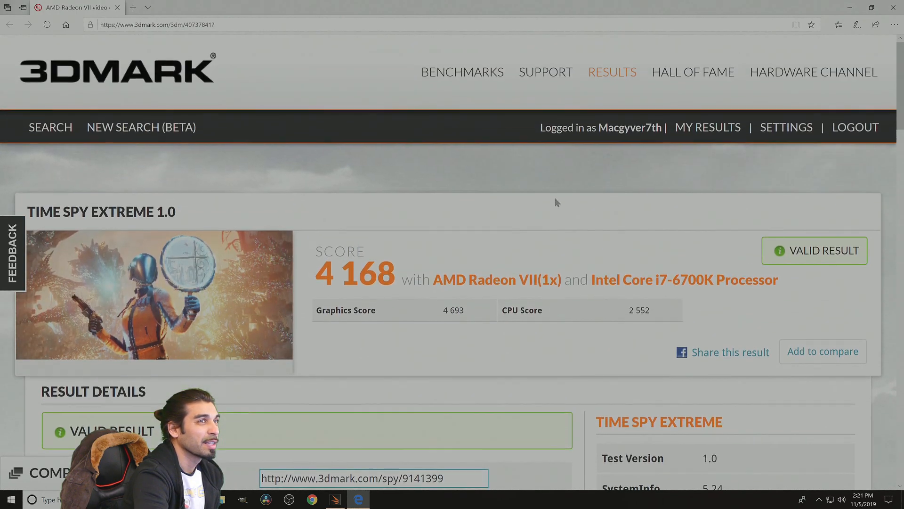
left_click(708, 128)
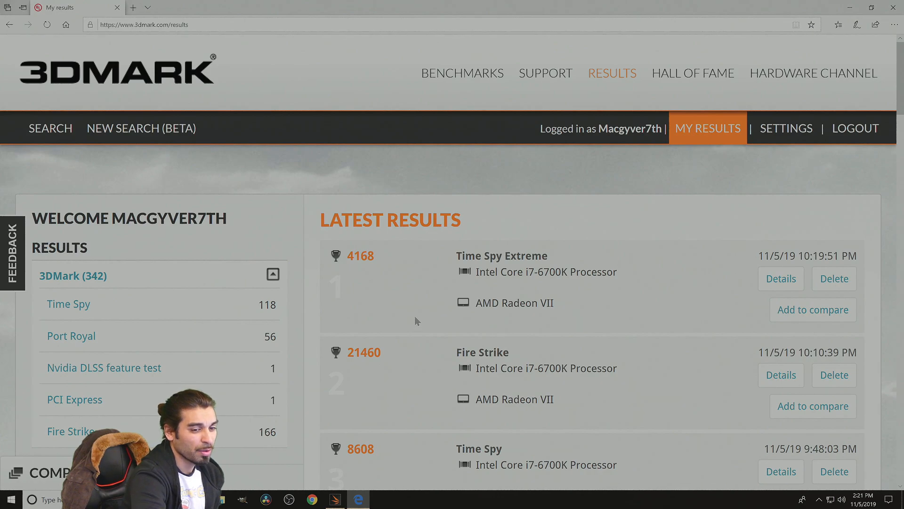
- Scroll through the Time Spy results, led by Time Spy Extreme 4168 and Time Spy 8608
scroll("down", 3)
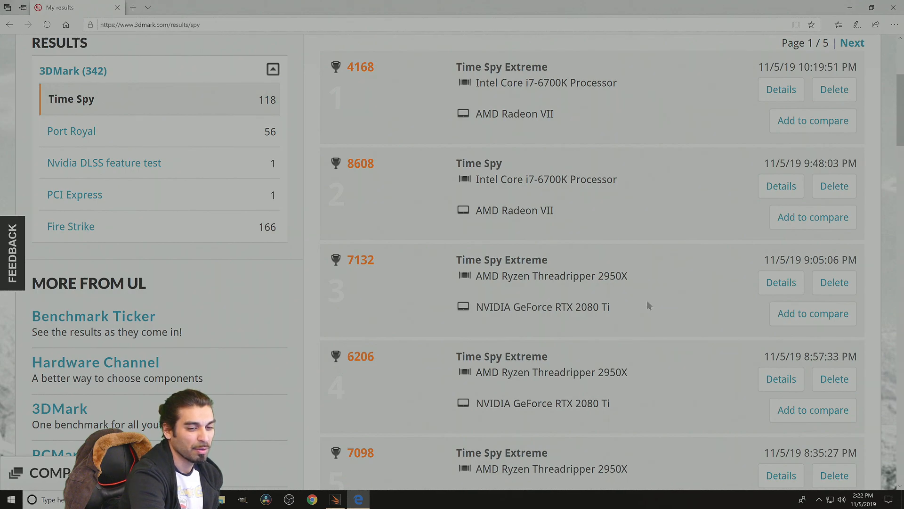
scroll("down", 3)
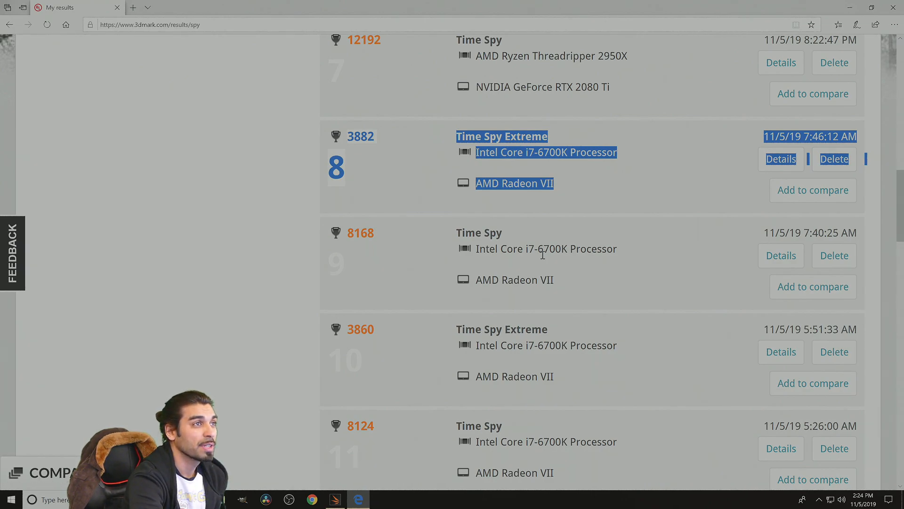
scroll("up", 3)
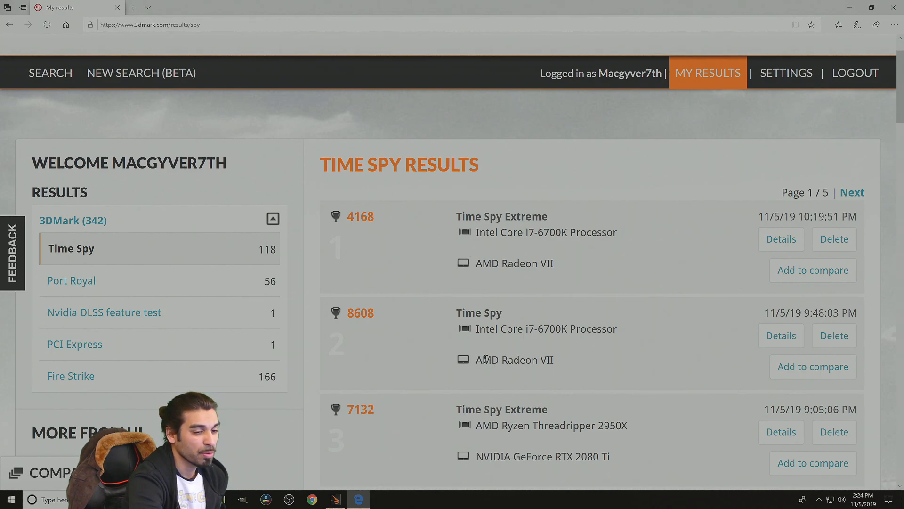
mouse_move(391, 409)
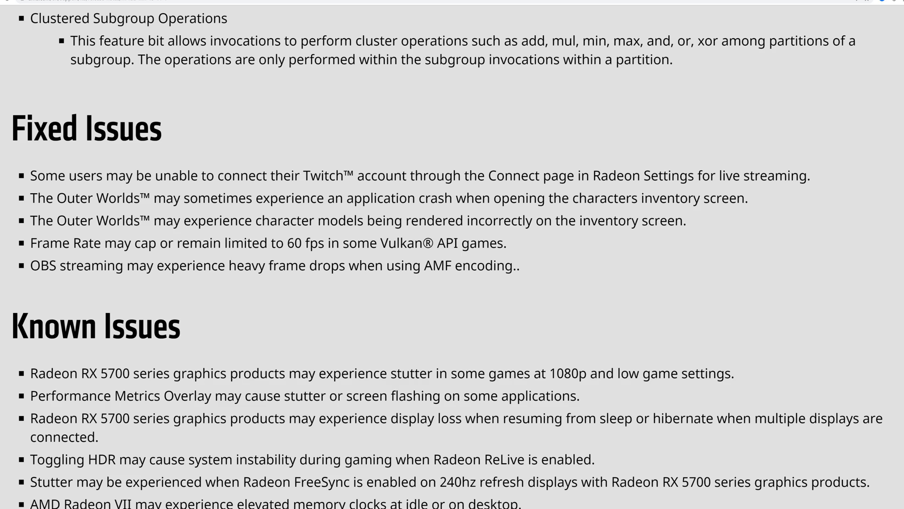
- Scroll the 19.11.1 release notes past Fixed and Known Issues to Important Notes
scroll("down", 3)
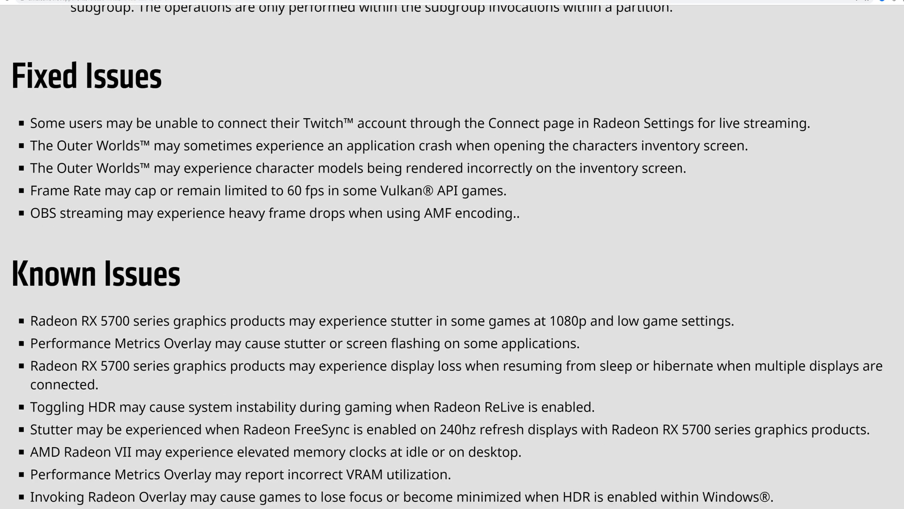
scroll("down", 3)
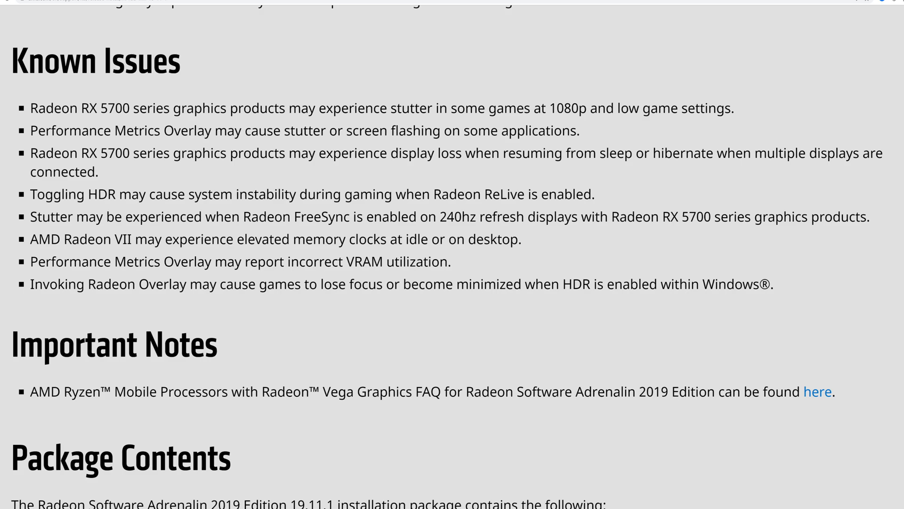
- Reach Important Notes and open the Ryzen Mobile Vega Graphics driver FAQ
scroll("down", 3)
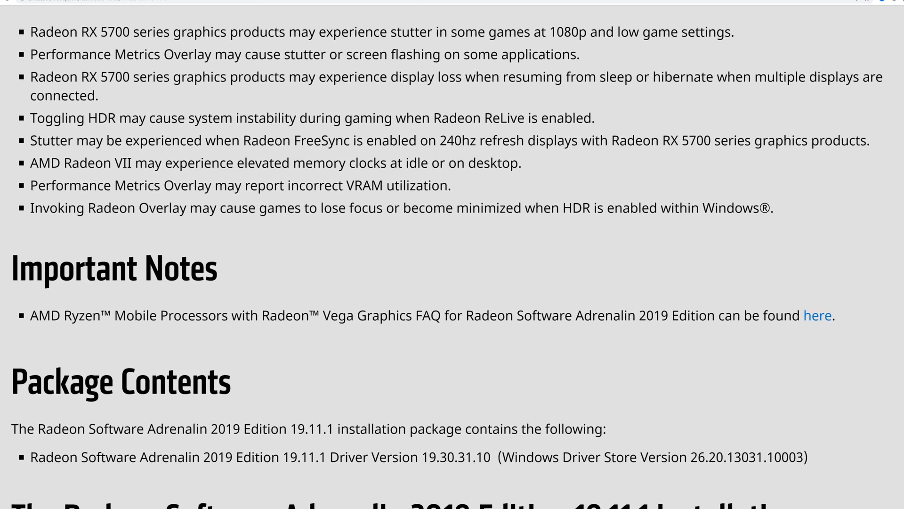
scroll("down", 3)
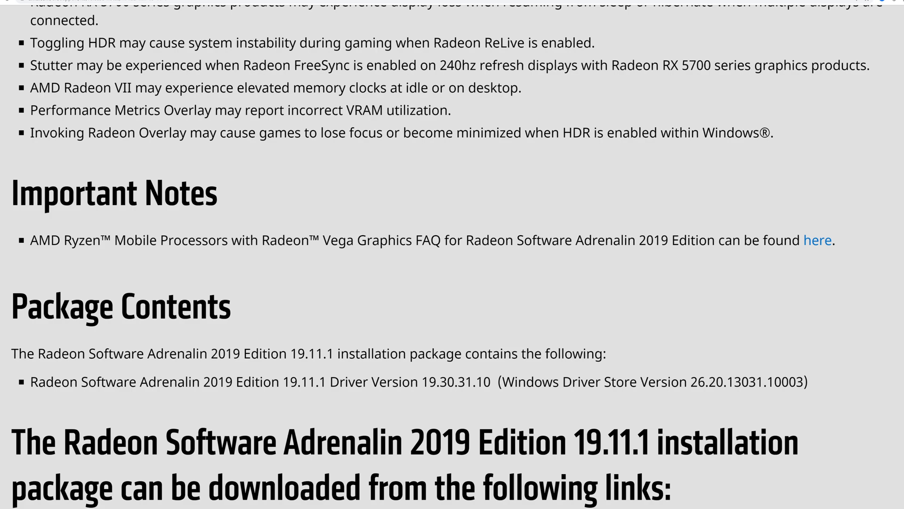
scroll("down", 3)
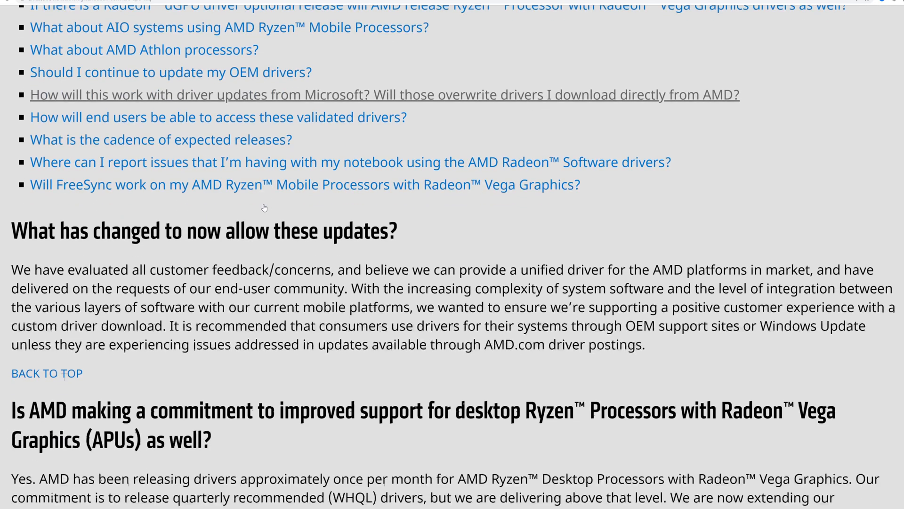
- Read the remaining FAQ answers, then return to the release notes' Package Contents
scroll("down", 3)
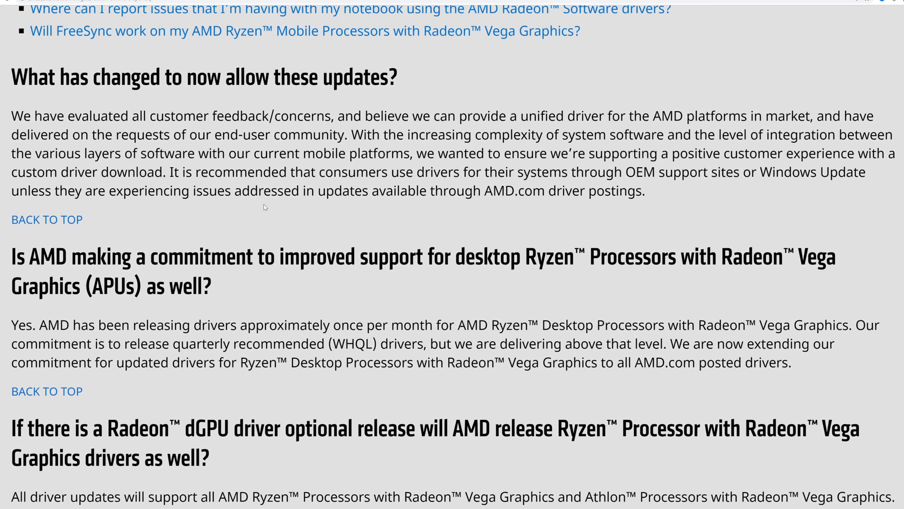
scroll("down", 3)
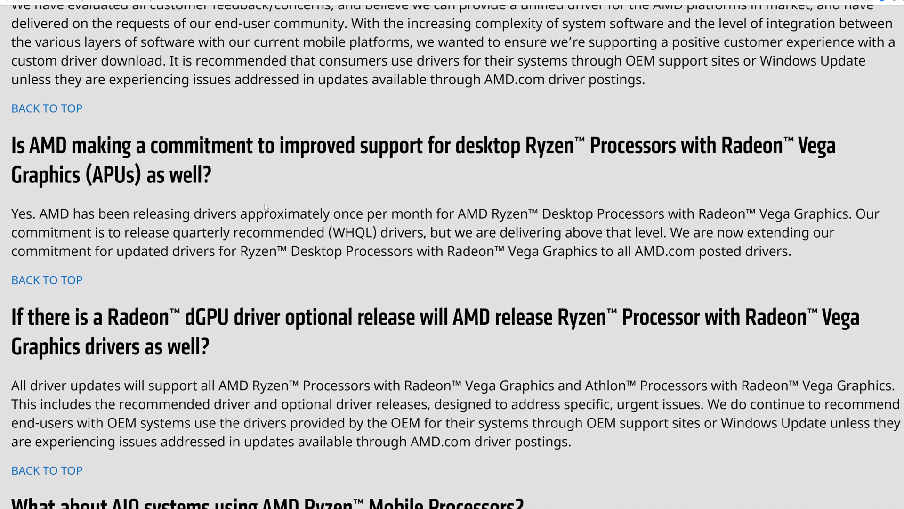
scroll("down", 3)
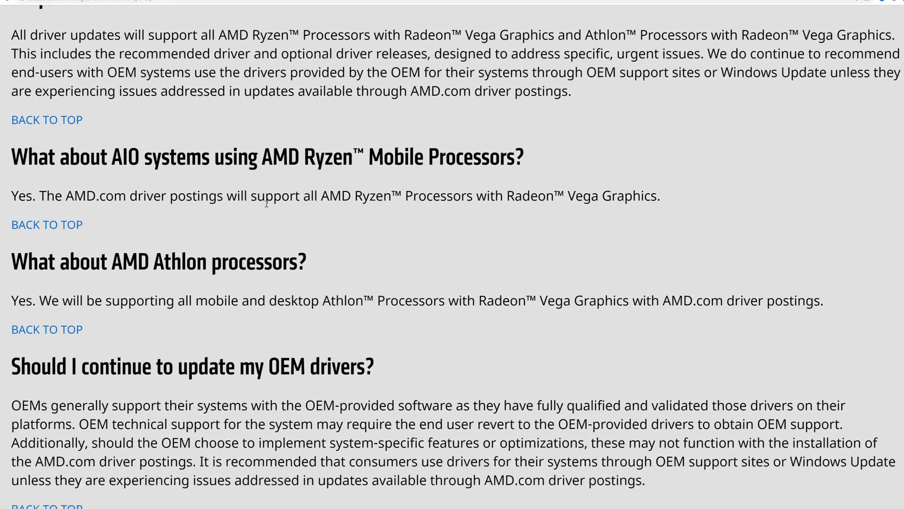
scroll("down", 3)
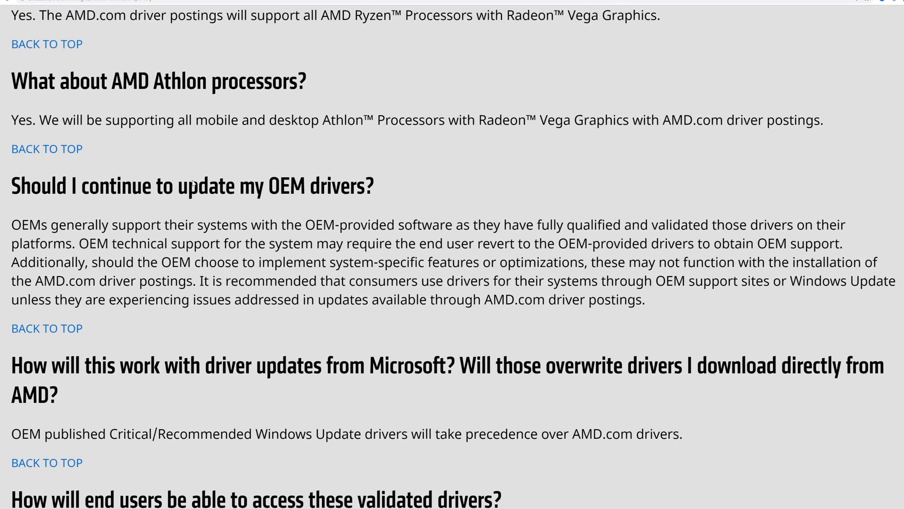
scroll("down", 3)
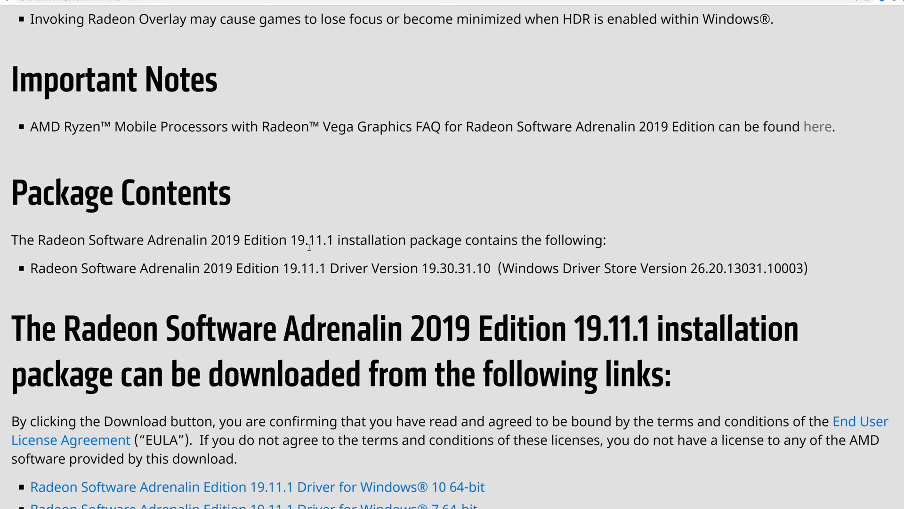
- Scroll to the Installing Radeon Software Adrenalin Edition section with install and uninstall links
scroll("down", 3)
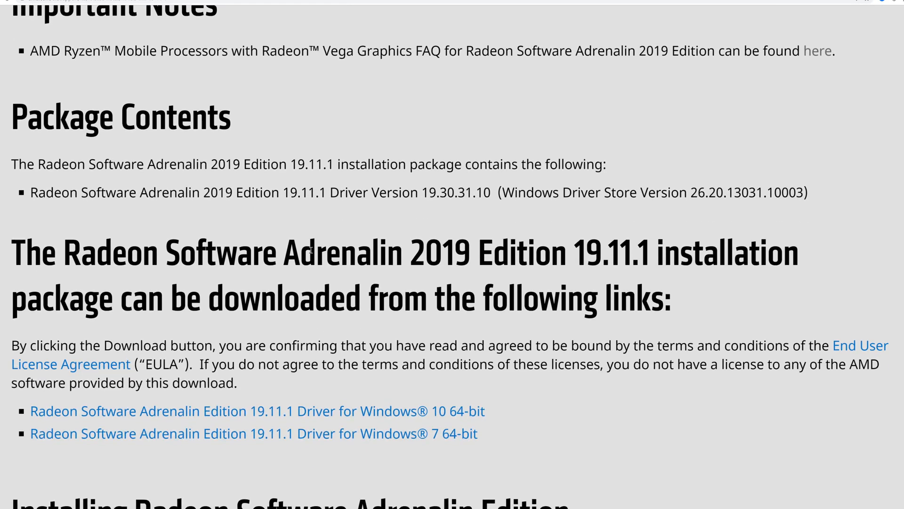
scroll("down", 3)
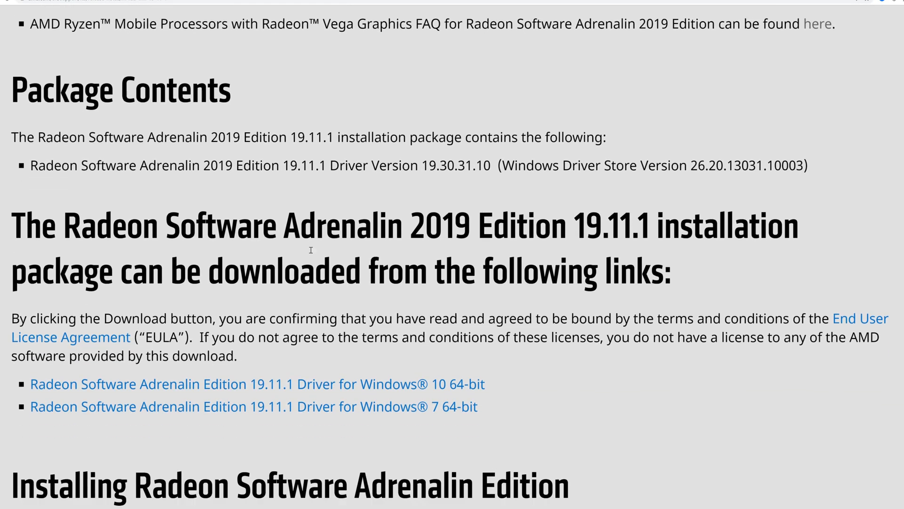
scroll("down", 3)
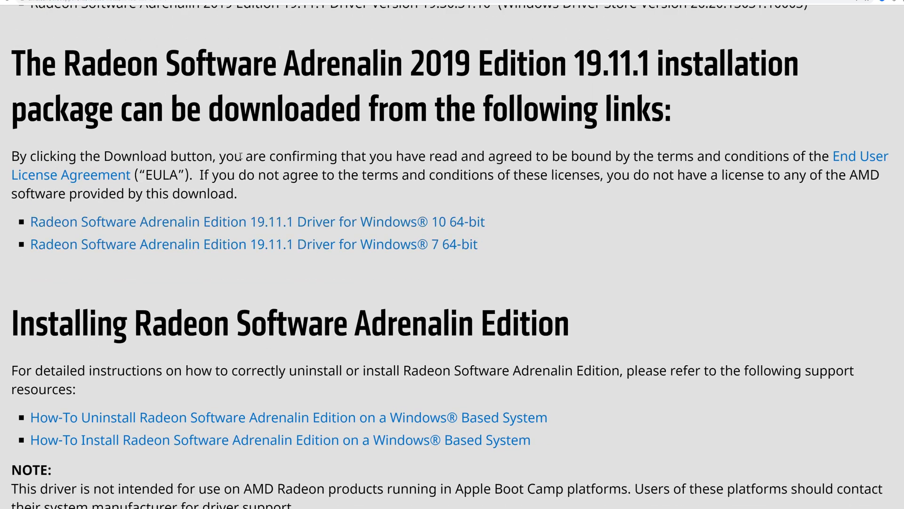
mouse_move(5, 77)
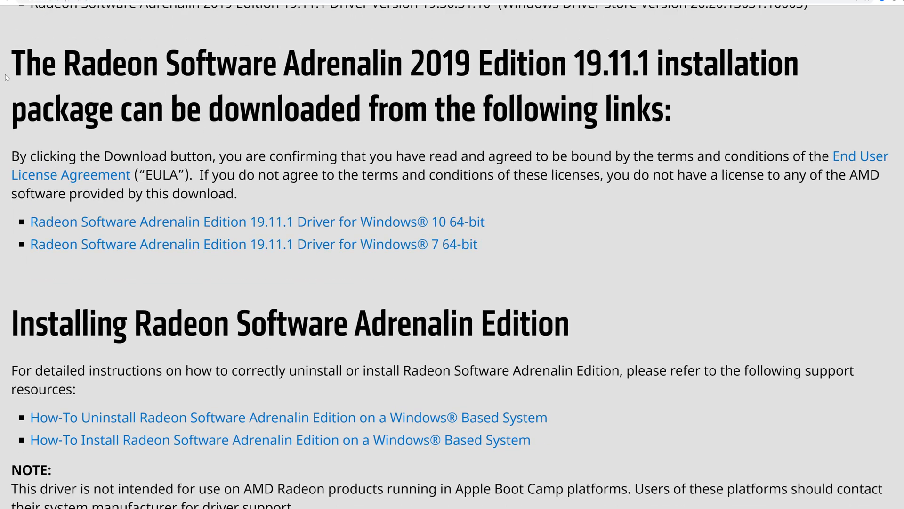